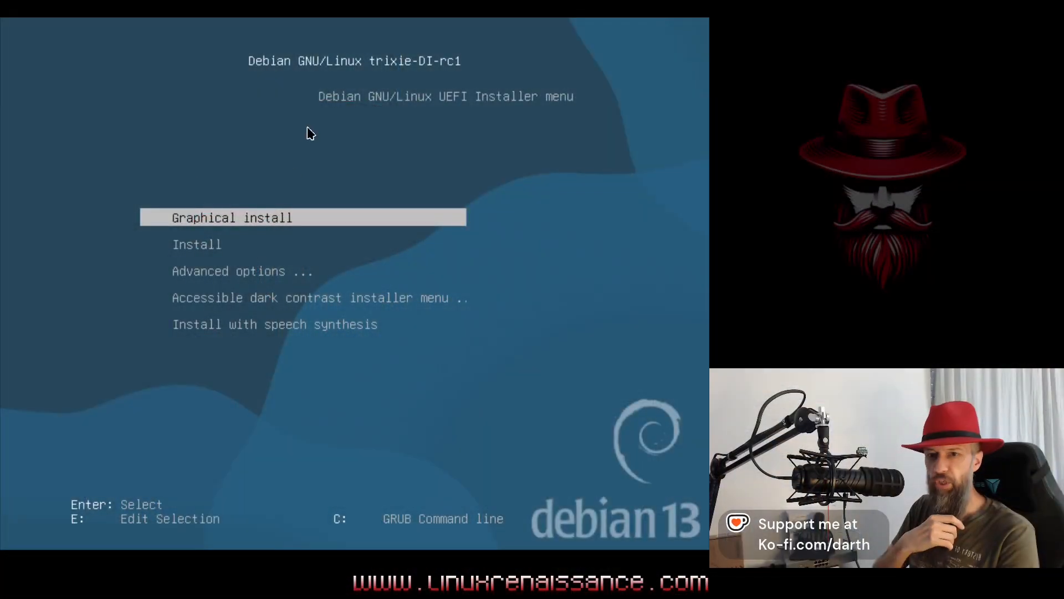
- Start Graphical install and confirm United States as the location, reaching the partitioning method screen
{"action": "key", "text": "Return"}
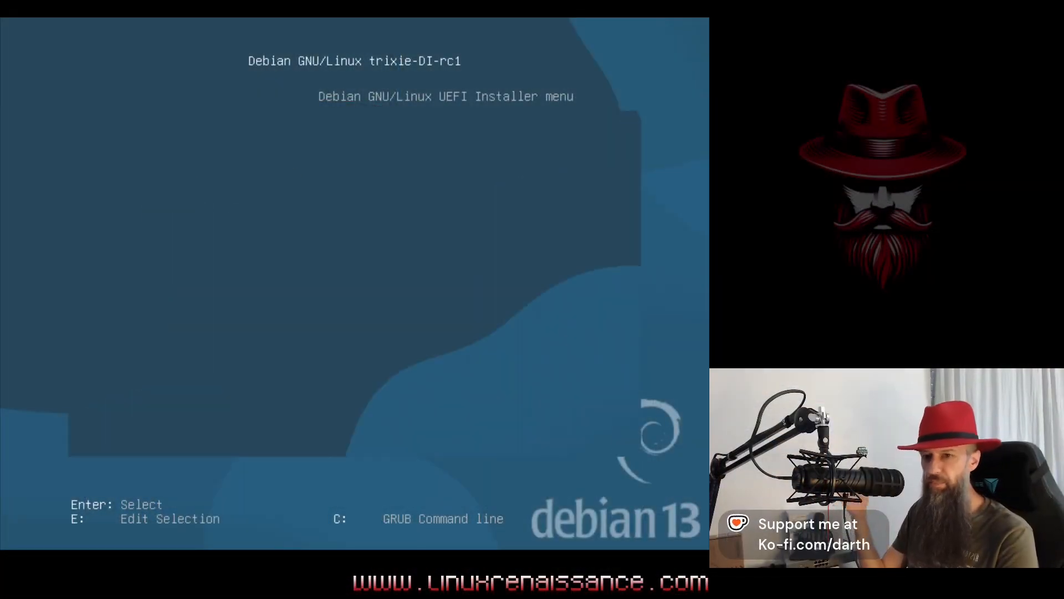
{"action": "key", "text": "Return"}
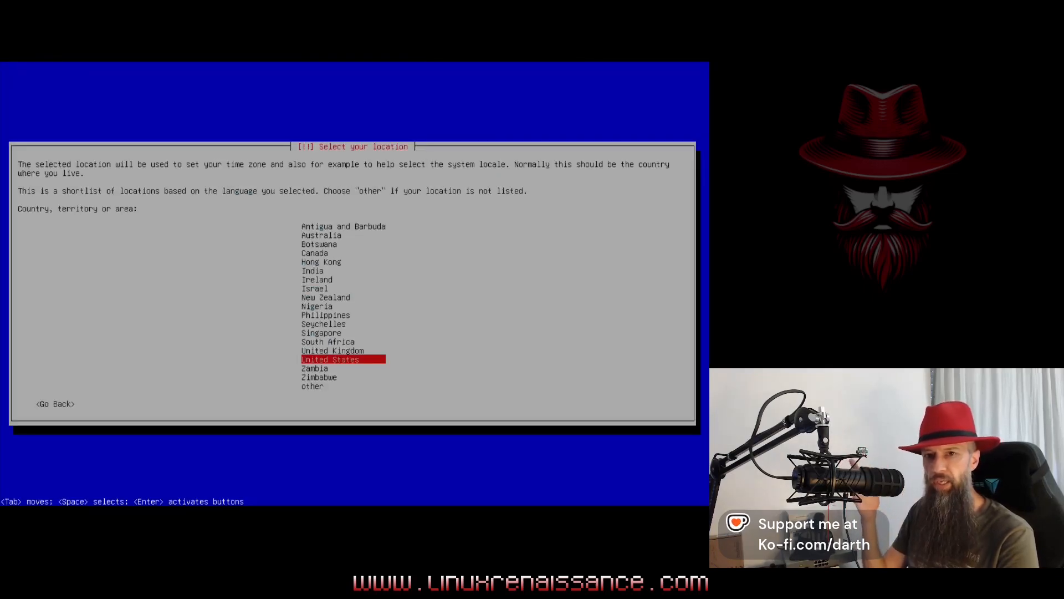
{"action": "key", "text": "Return"}
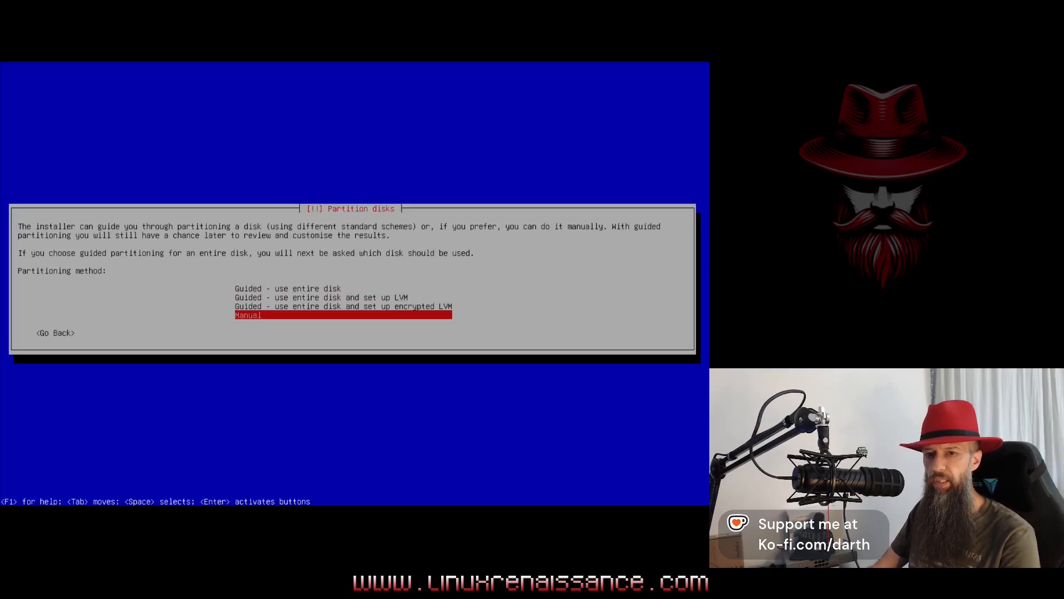
- Choose manual partitioning and give the disk a new empty partition table
{"action": "key", "text": "Return"}
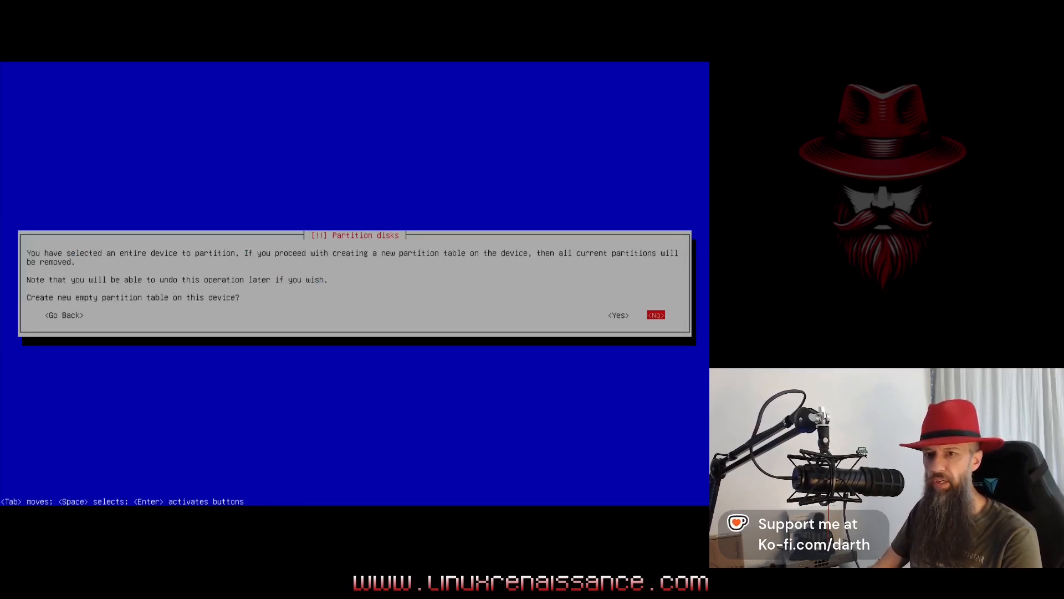
{"action": "key", "text": "Tab"}
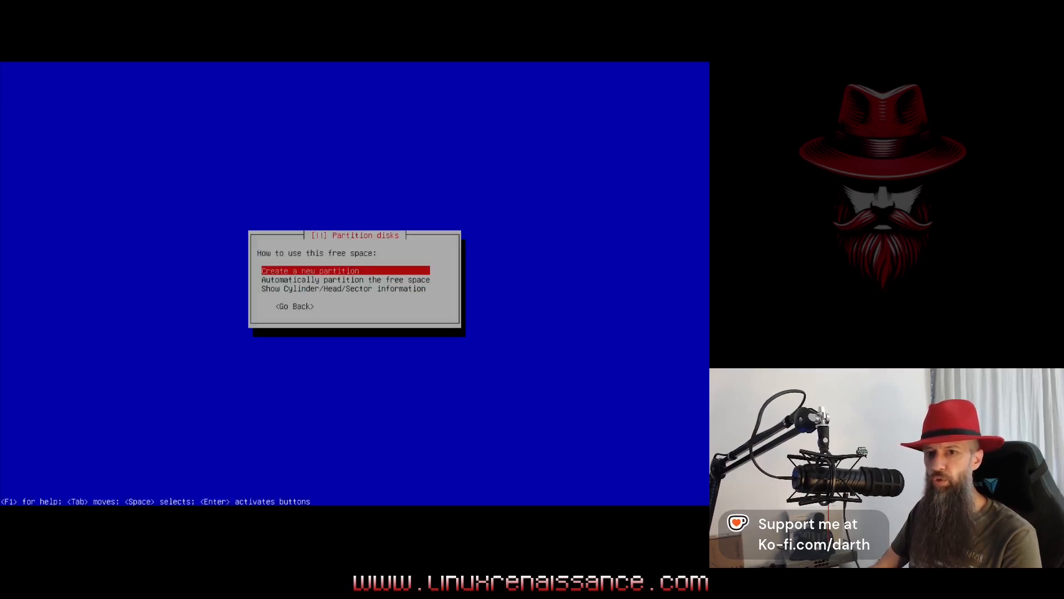
{"action": "key", "text": "Return"}
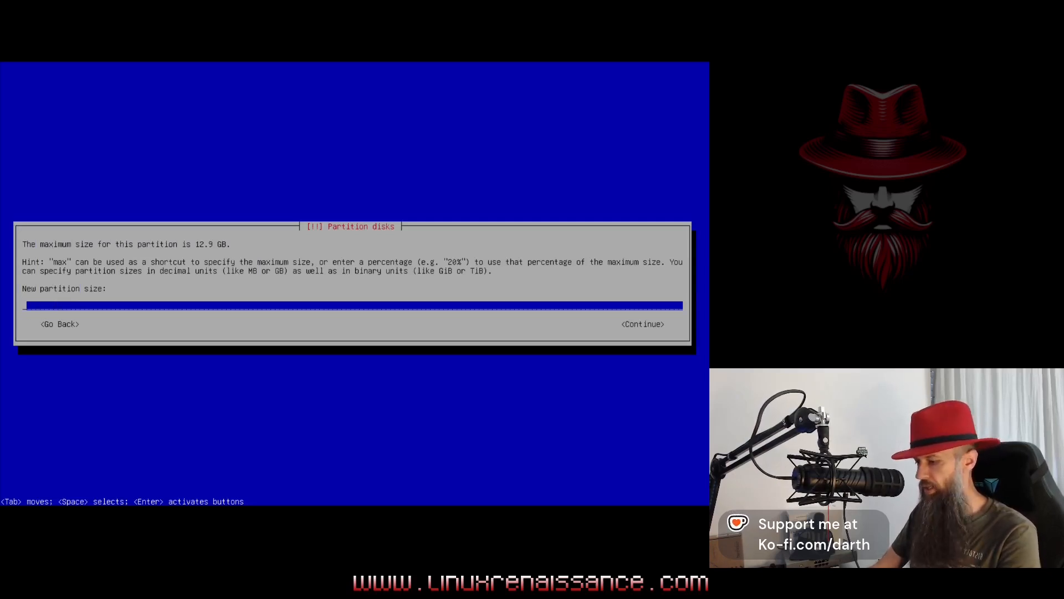
- Create a 128 MB partition at the disk's beginning used as EFI System Partition
{"action": "type", "text": "128"}
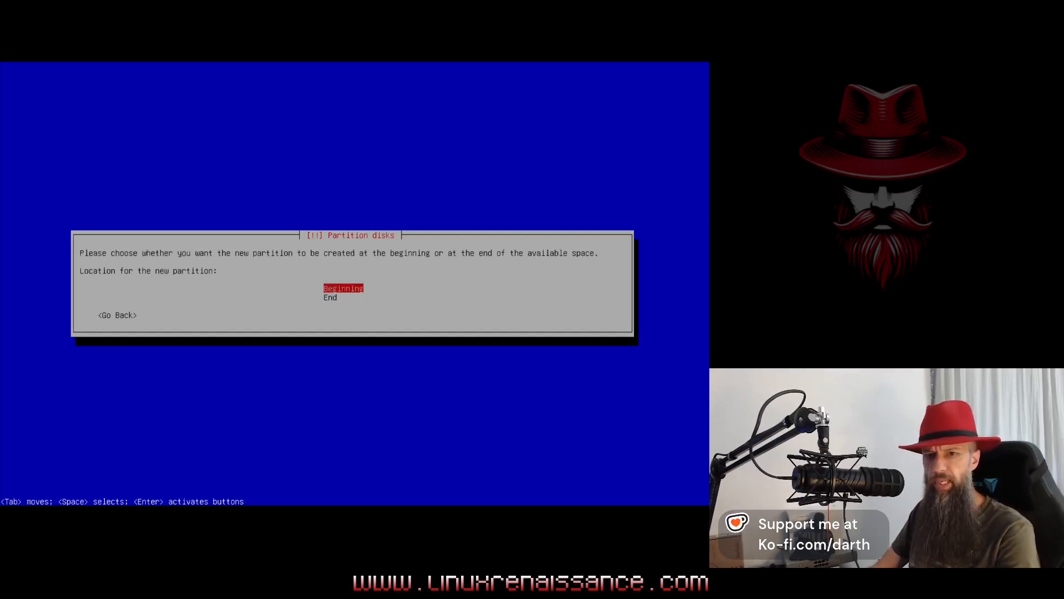
{"action": "key", "text": "Return"}
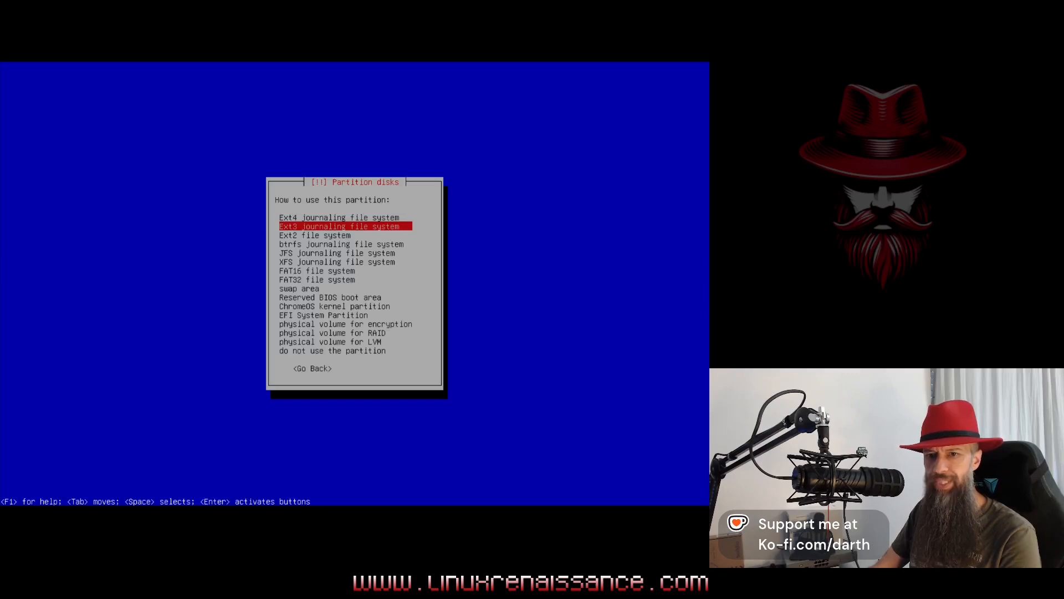
{"action": "key", "text": "Down"}
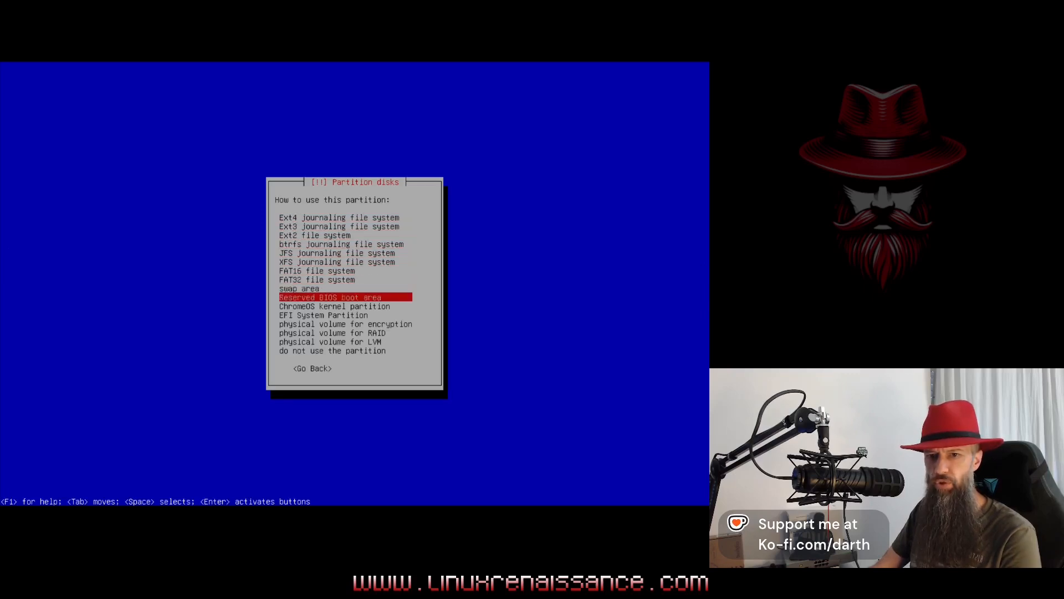
{"action": "key", "text": "Up"}
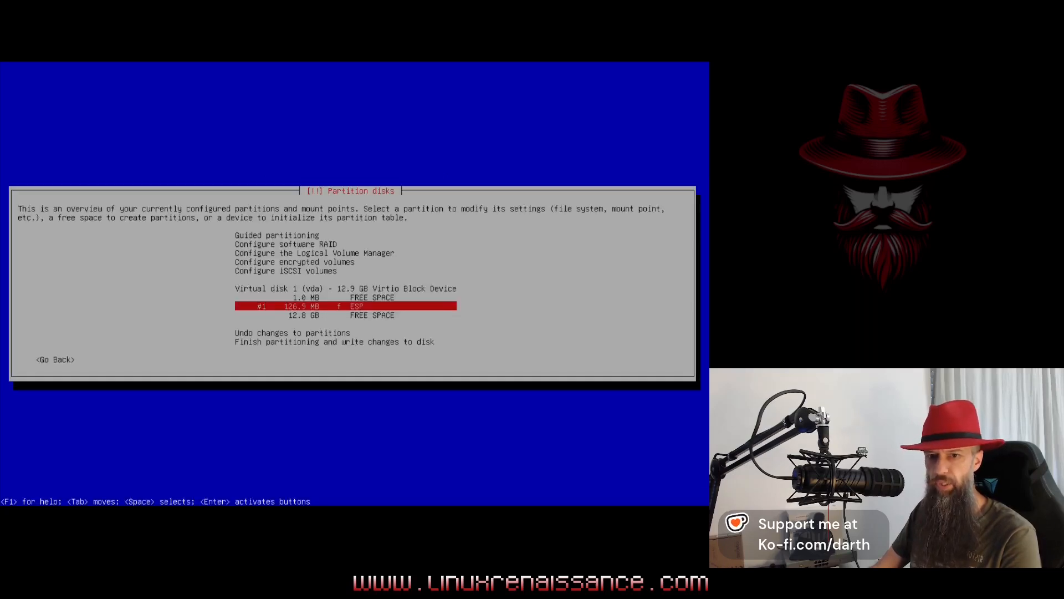
{"action": "key", "text": "Down"}
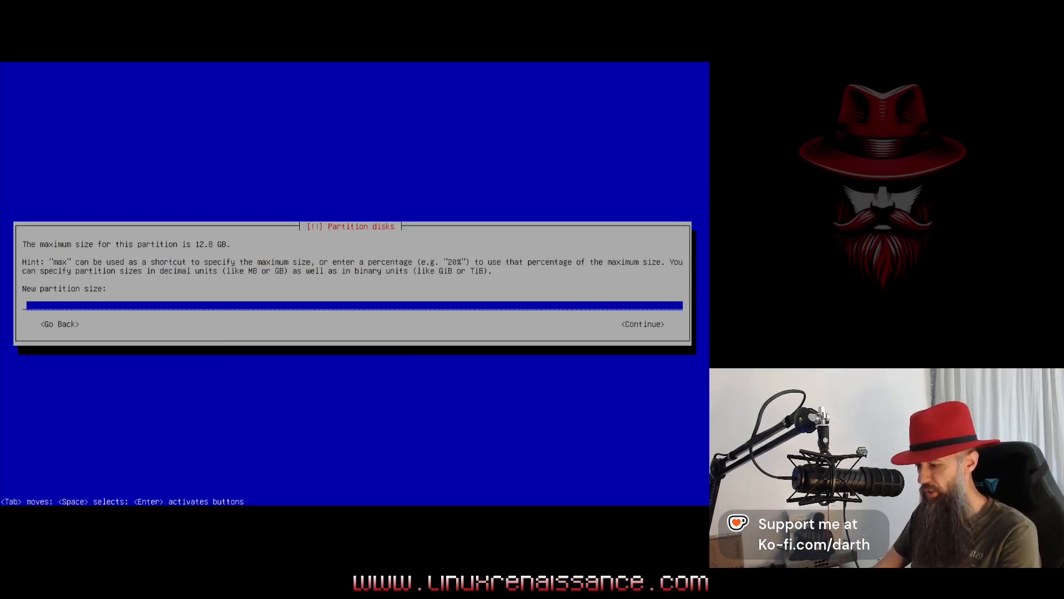
- Create a 512 MB ext4 partition mounted at /boot and select the remaining 12.2 GB free space
{"action": "type", "text": "512 M"}
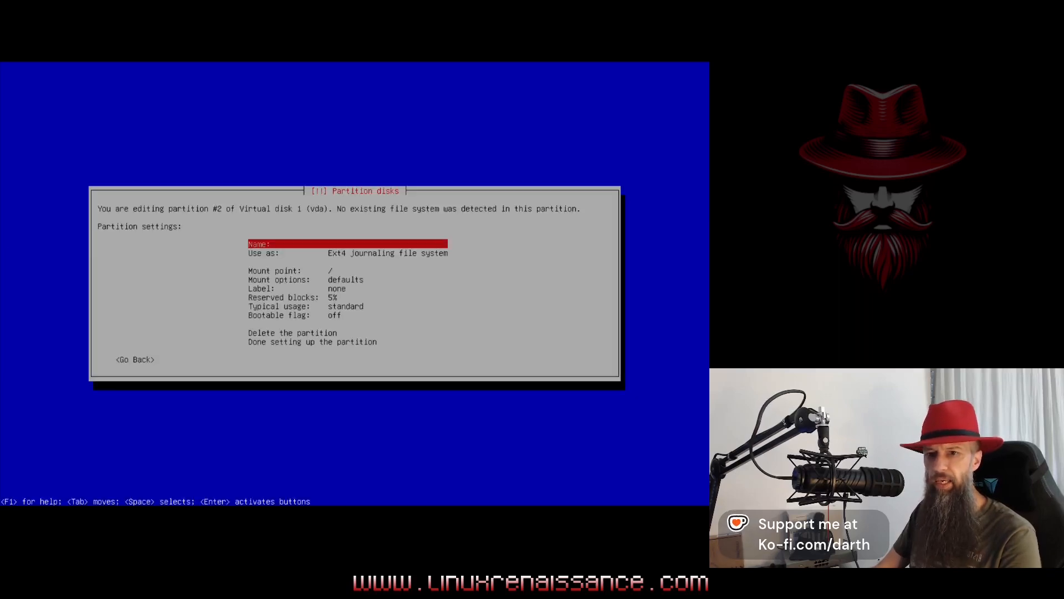
{"action": "key", "text": "Down"}
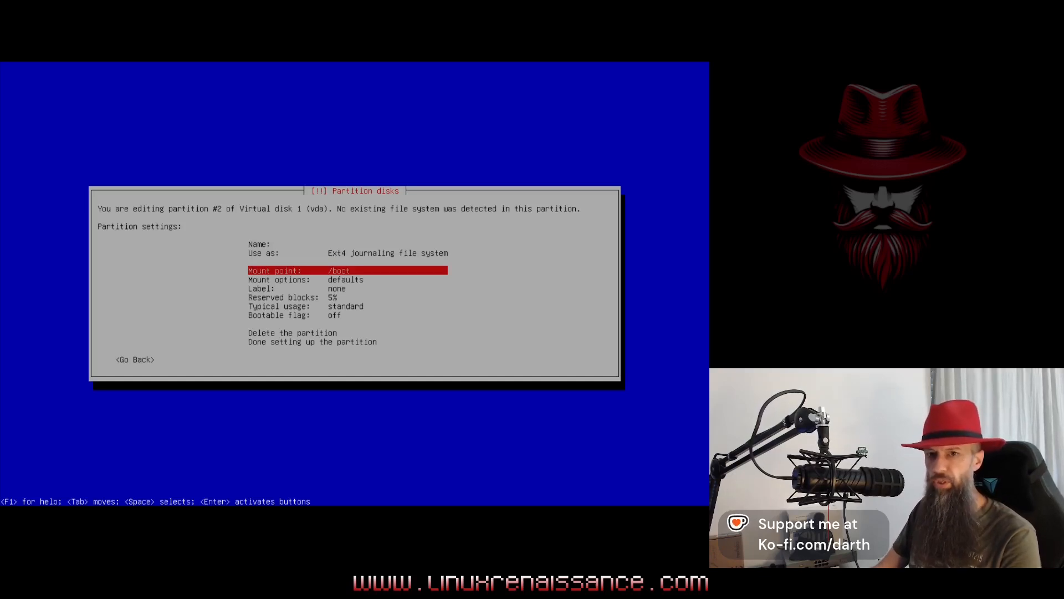
{"action": "key", "text": "Up"}
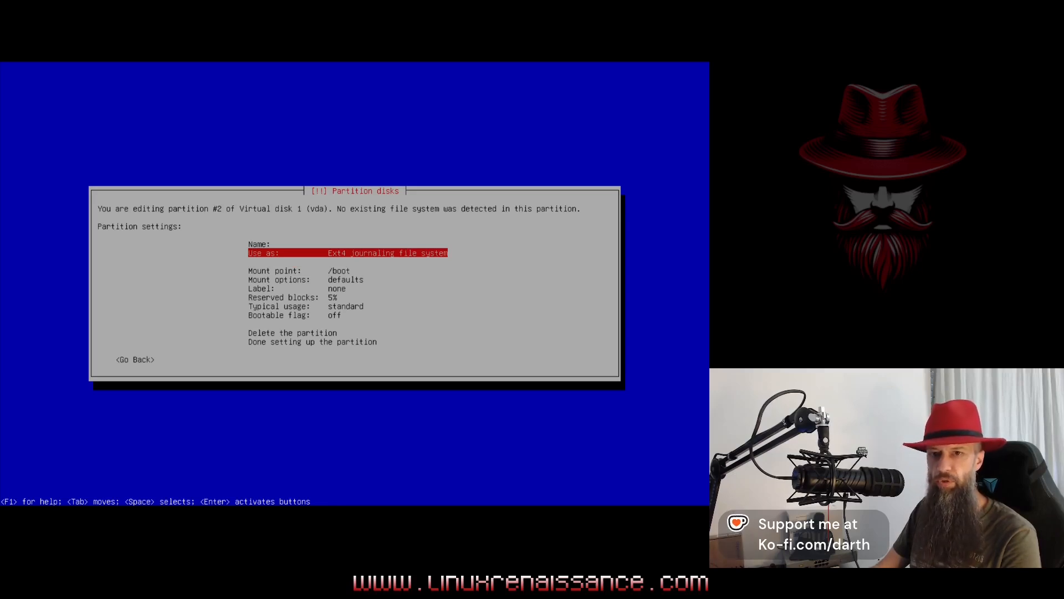
{"action": "key", "text": "Down"}
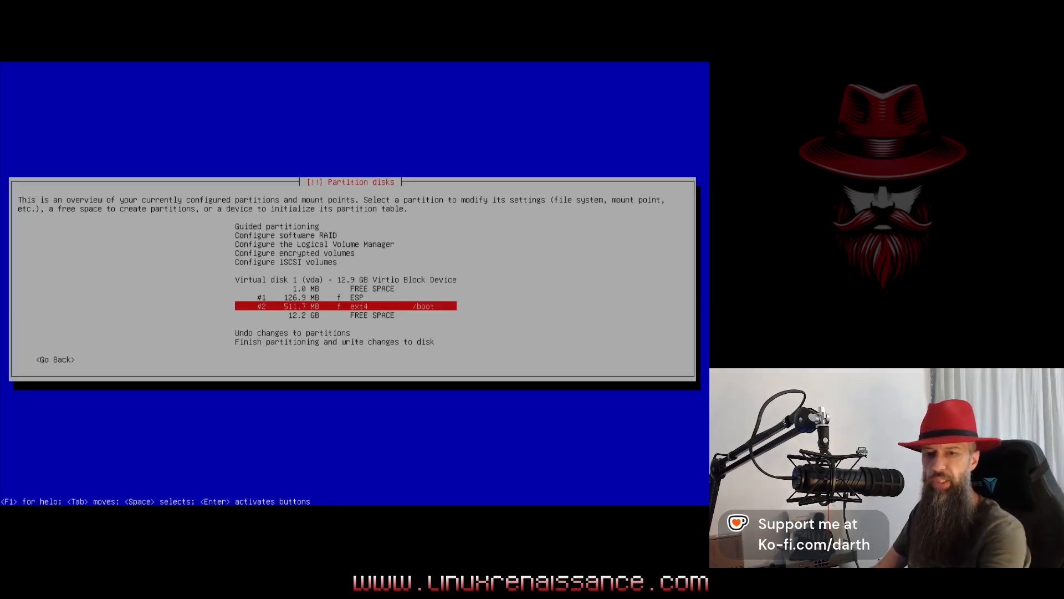
{"action": "key", "text": "Down"}
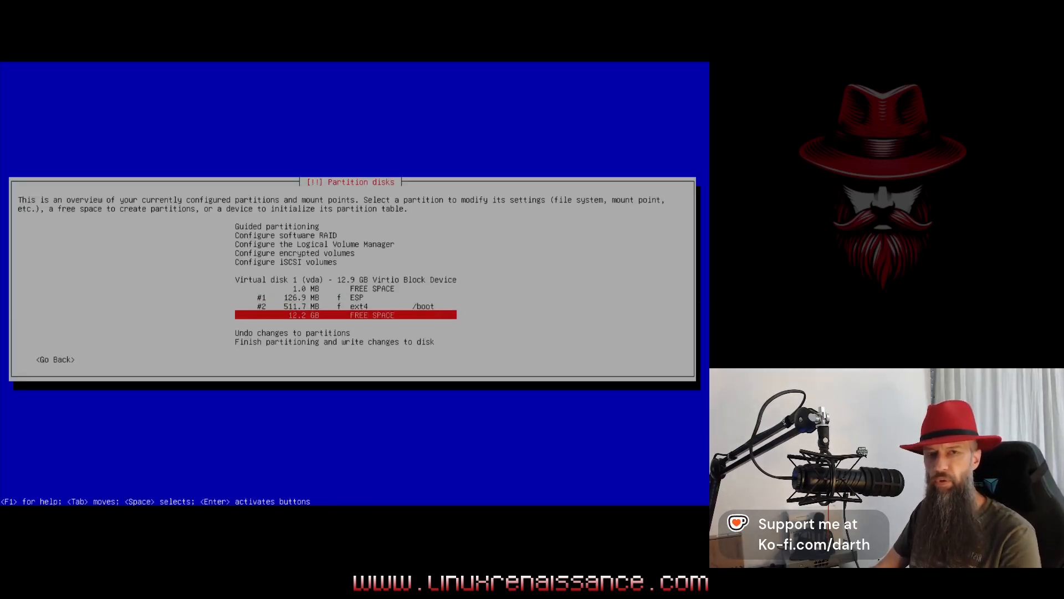
- Create partition #3 from the 12.2 GB free space as a physical volume for encryption
{"action": "key", "text": "Return"}
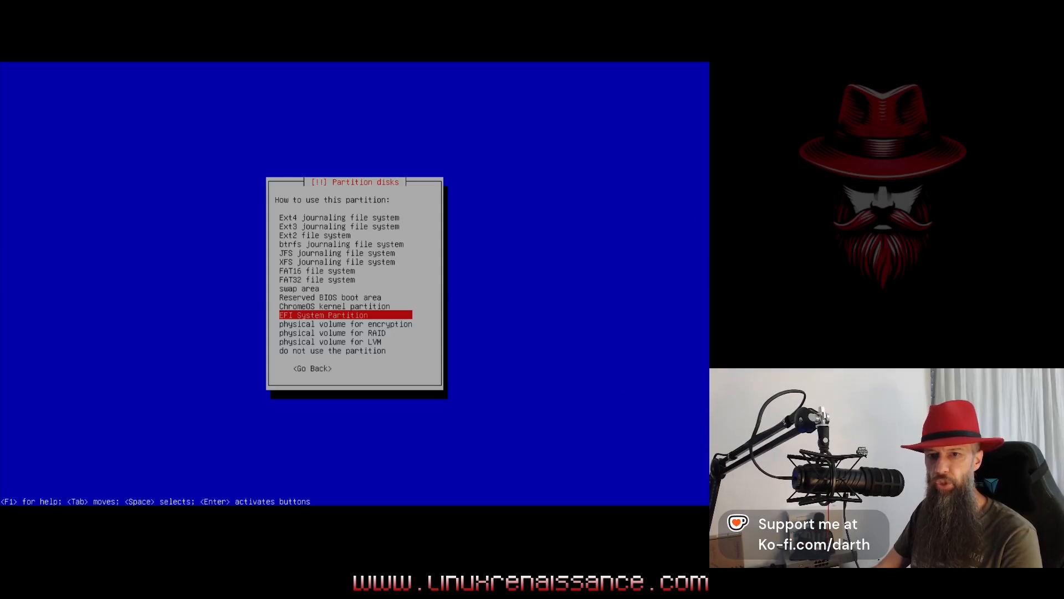
{"action": "key", "text": "Down"}
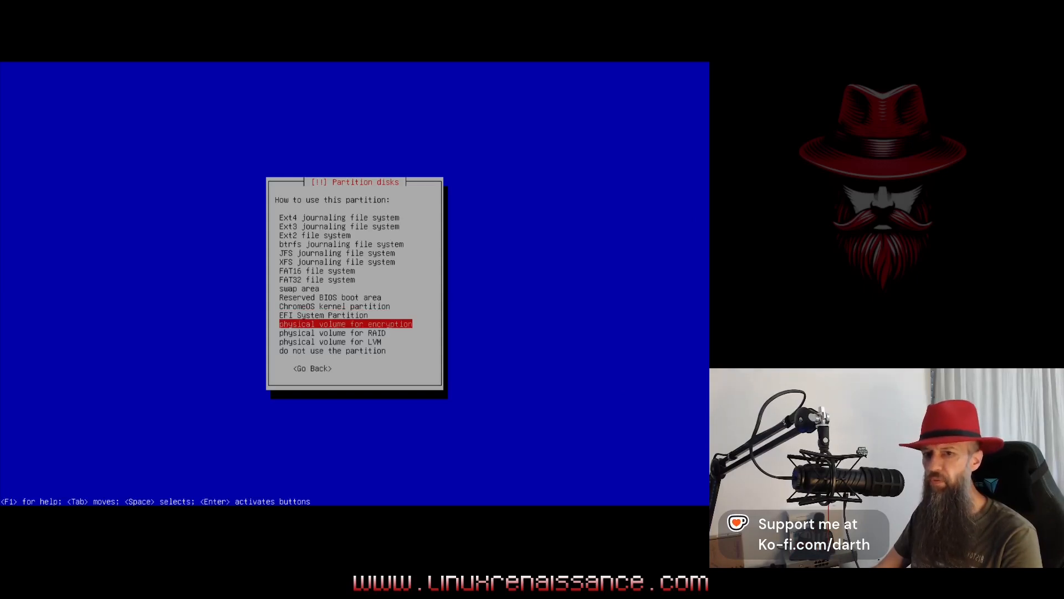
{"action": "key", "text": "Return"}
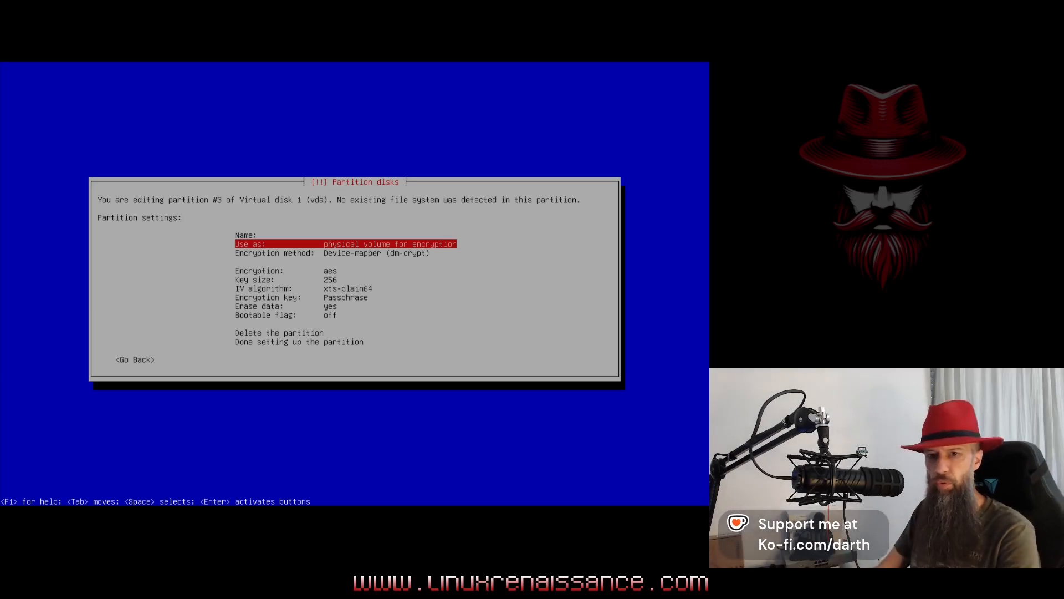
{"action": "key", "text": "Down"}
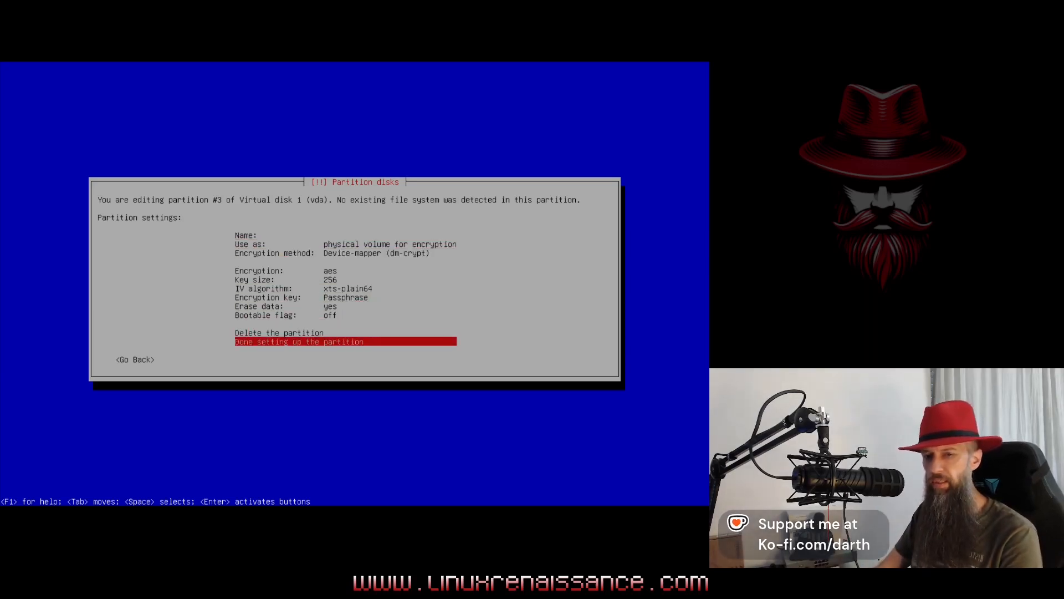
{"action": "key", "text": "Return"}
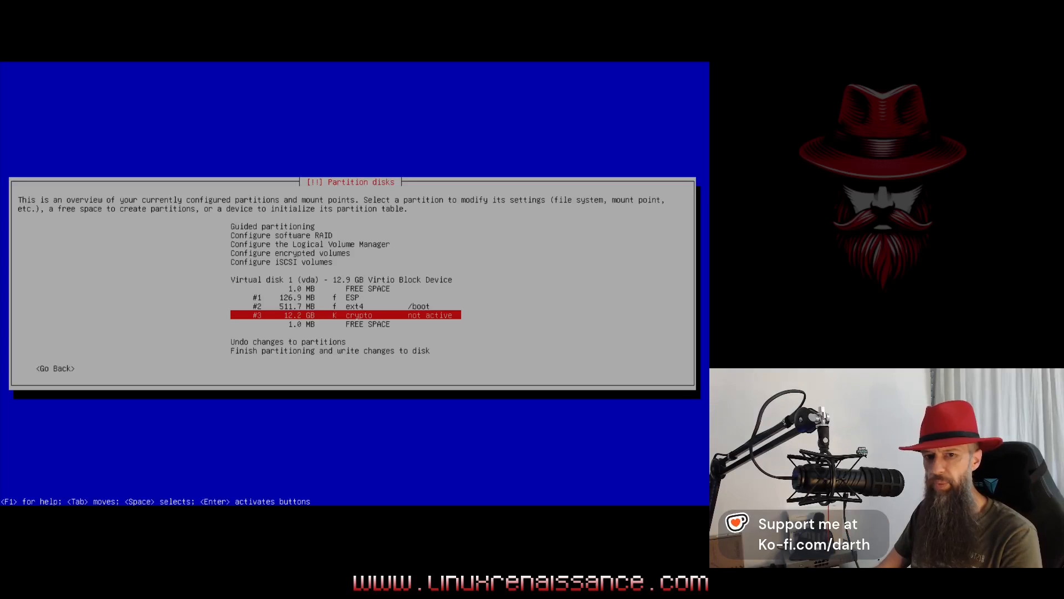
{"action": "key", "text": "Up"}
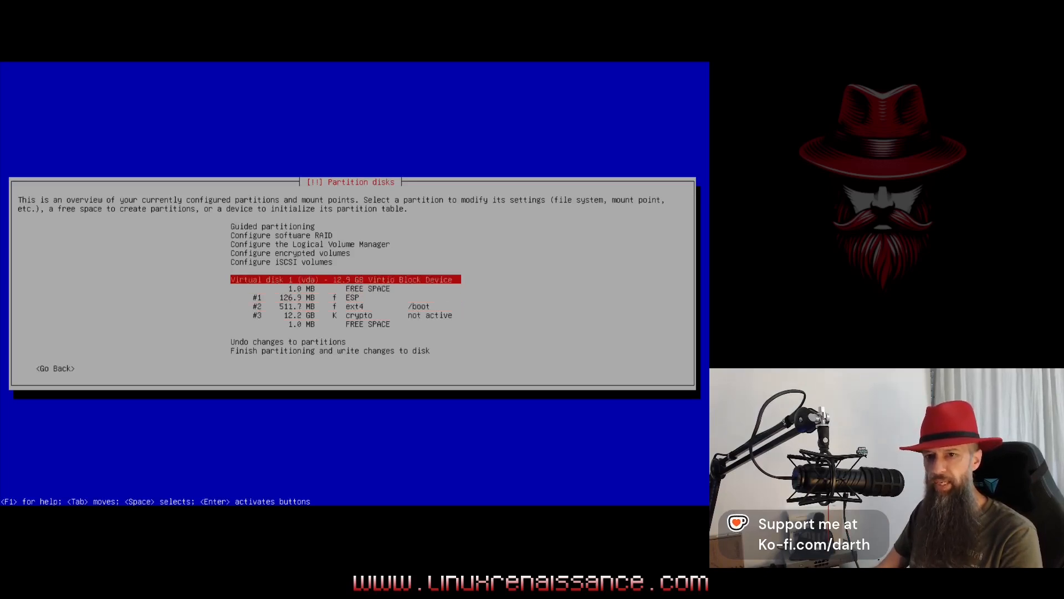
- Configure encrypted volumes and agree to write the partition changes to disk
{"action": "key", "text": "Up"}
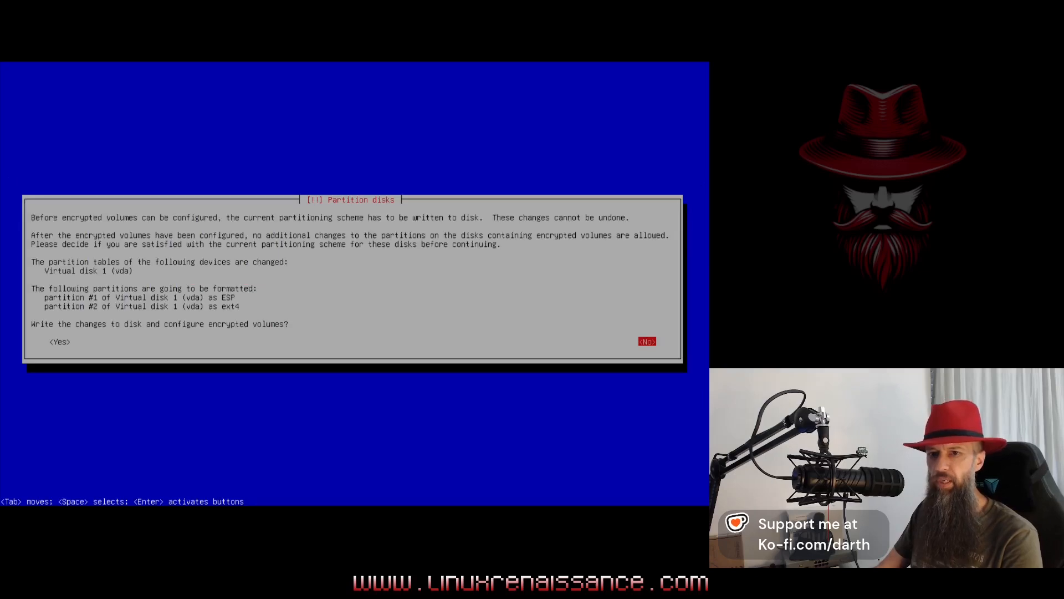
{"action": "key", "text": "Tab"}
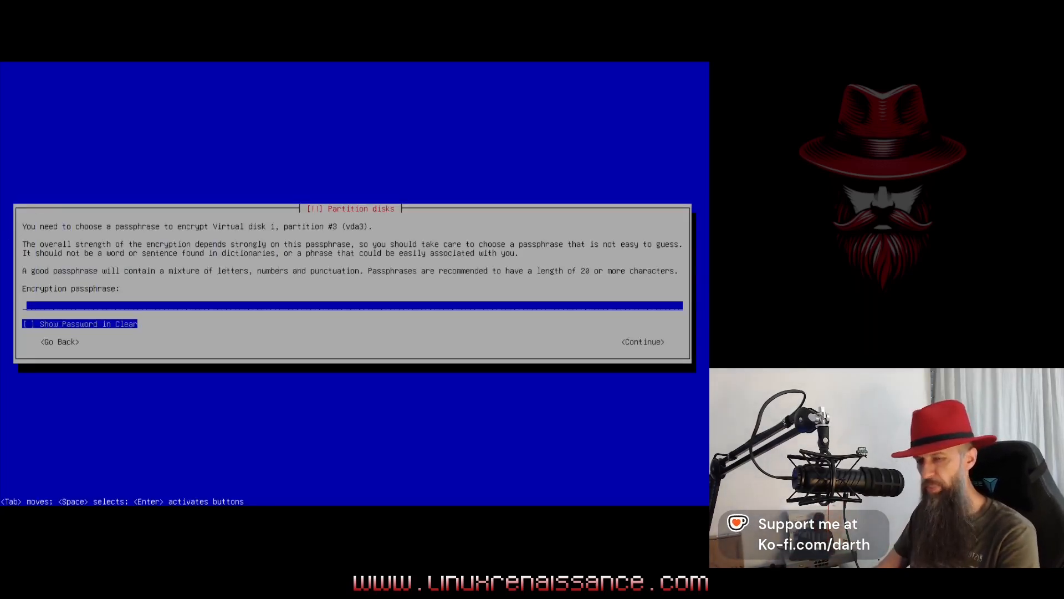
- Enter and confirm the encryption passphrase for partition #3, accepting the weak-passphrase warning
{"action": "type", "text": "*****"}
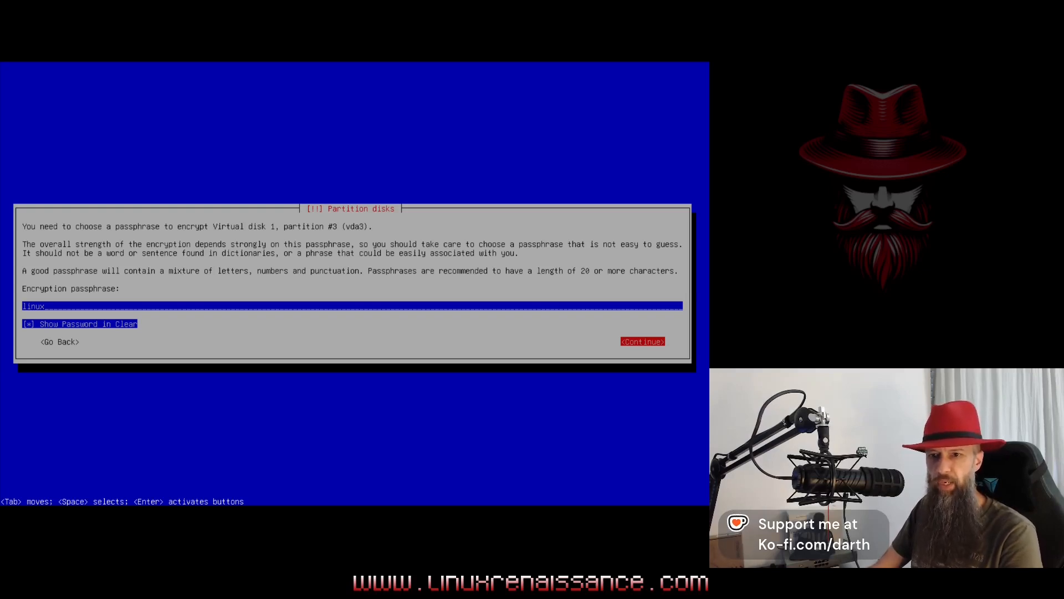
{"action": "left_click", "coordinate": [642, 340]}
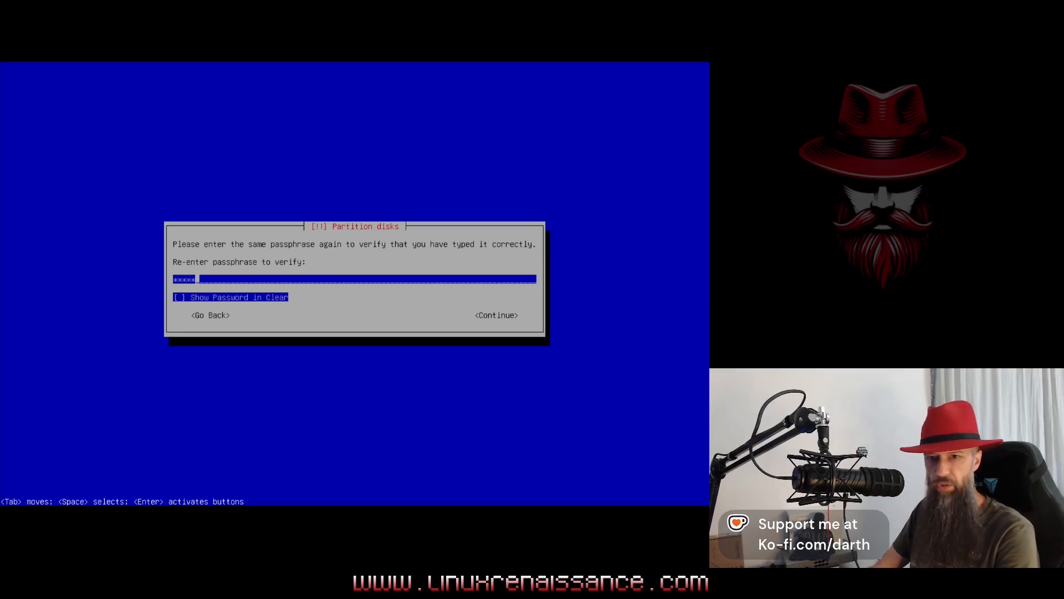
{"action": "key", "text": "Return"}
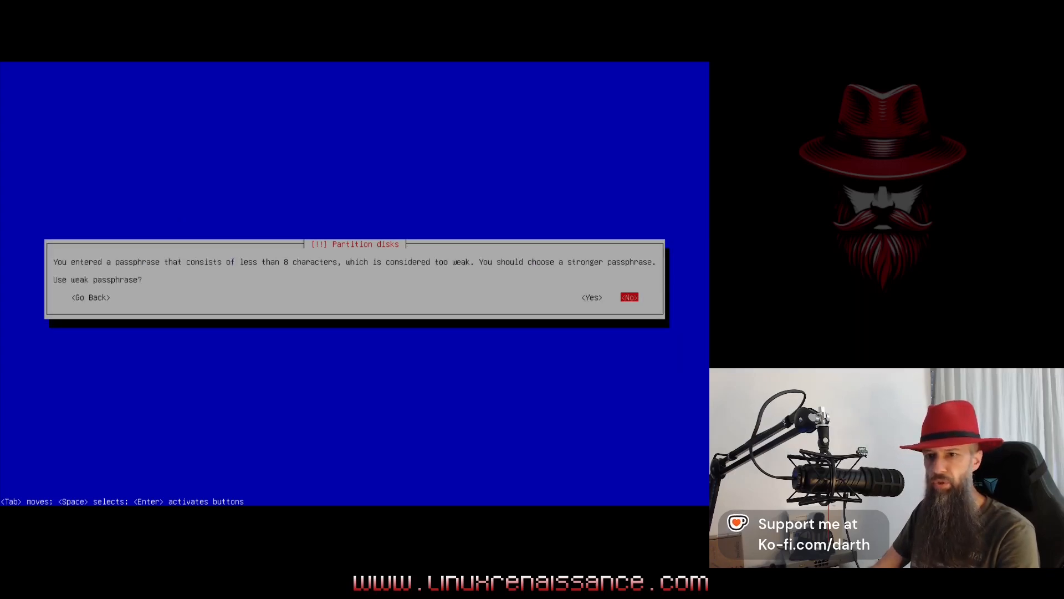
{"action": "key", "text": "Tab"}
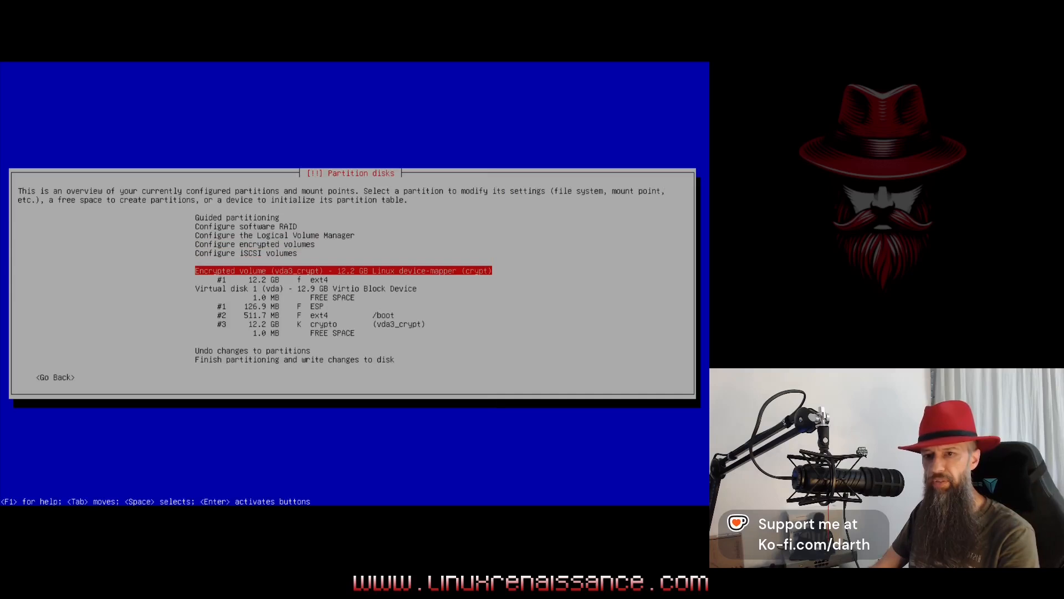
{"action": "key", "text": "Down"}
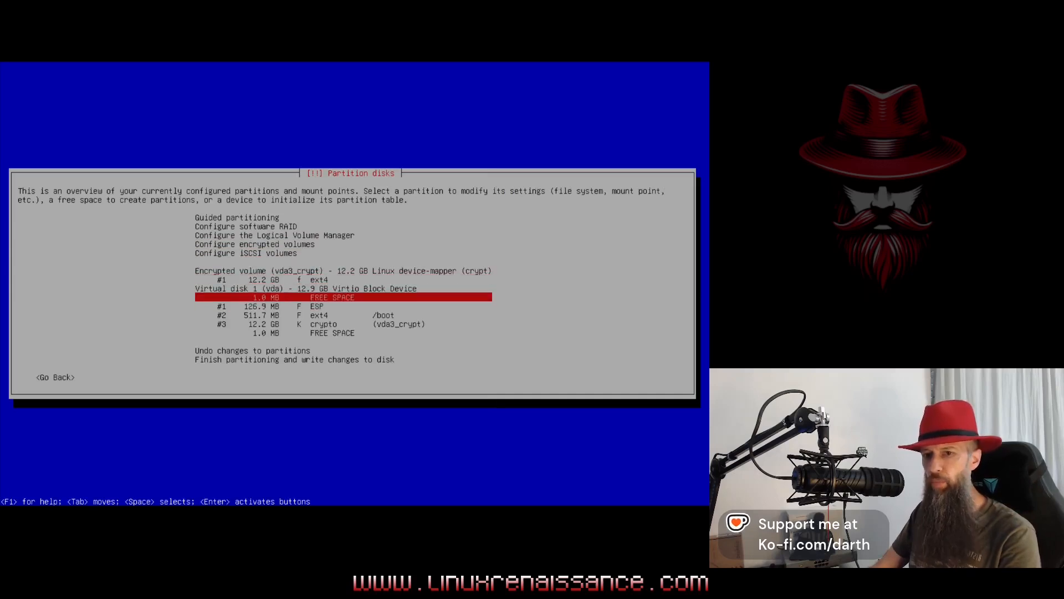
{"action": "key", "text": "Down"}
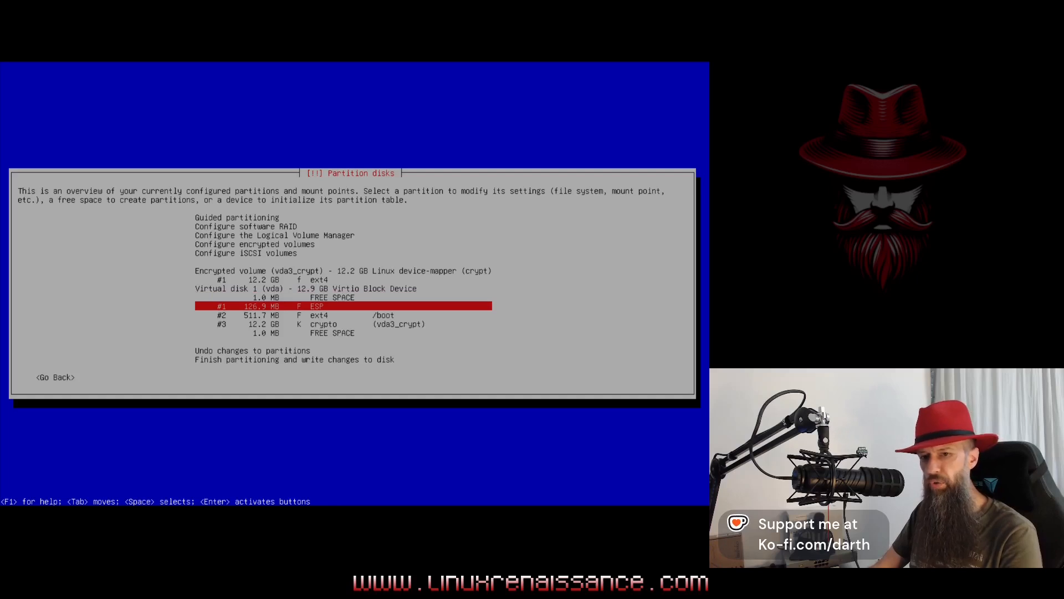
{"action": "key", "text": "Down"}
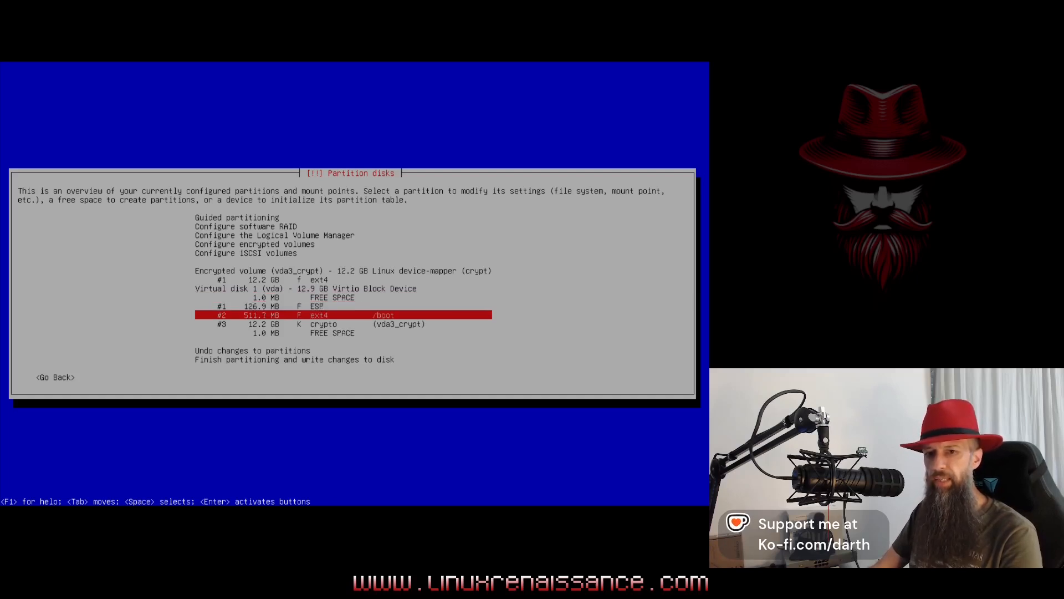
{"action": "key", "text": "Down"}
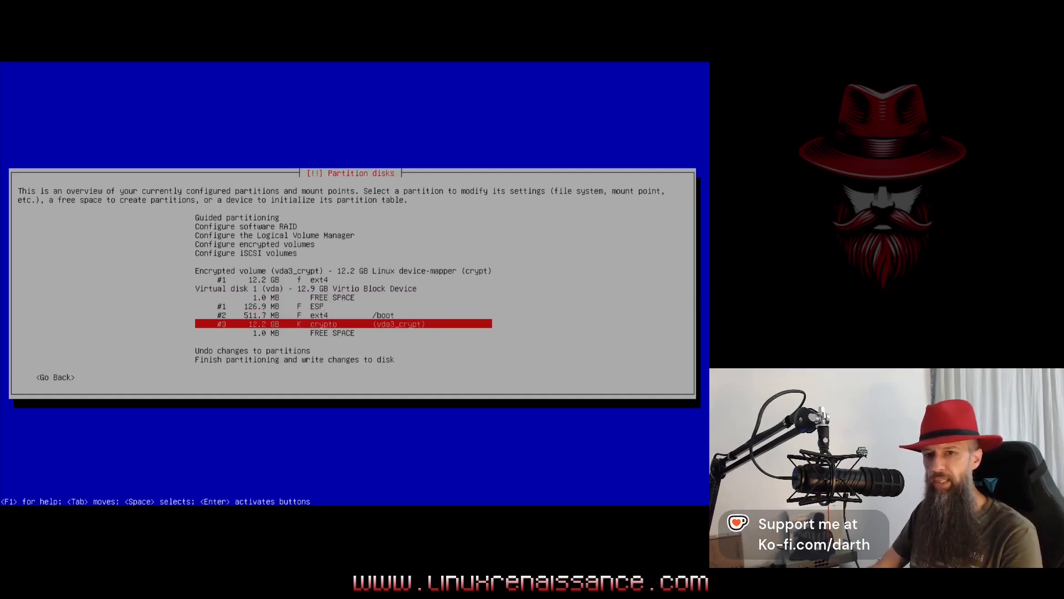
{"action": "key", "text": "Up"}
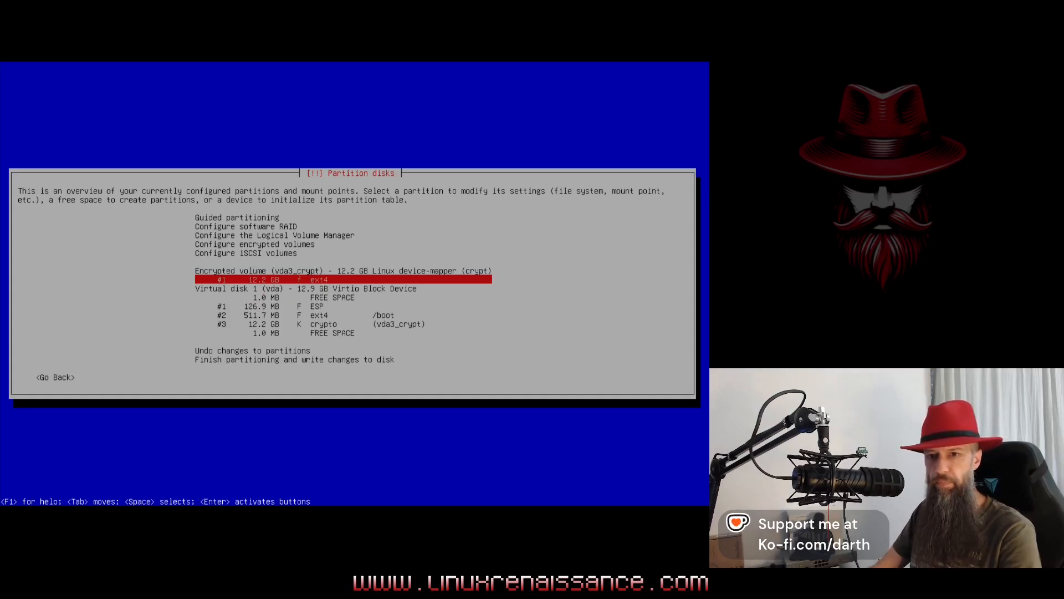
- Set the vda3_crypt partition as btrfs at / with noatime and compress mount options
{"action": "key", "text": "Return"}
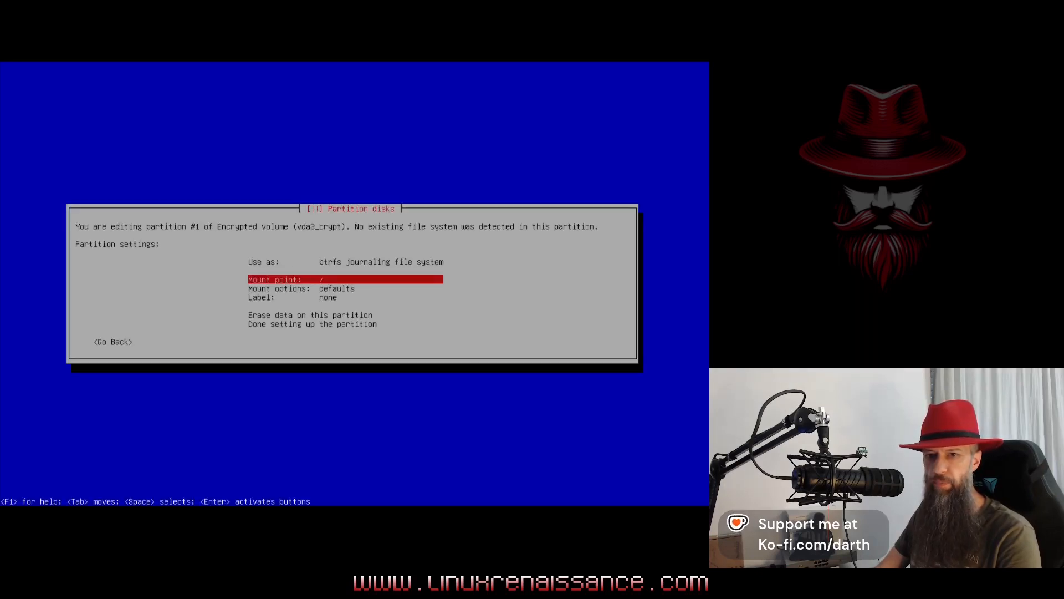
{"action": "key", "text": "Return"}
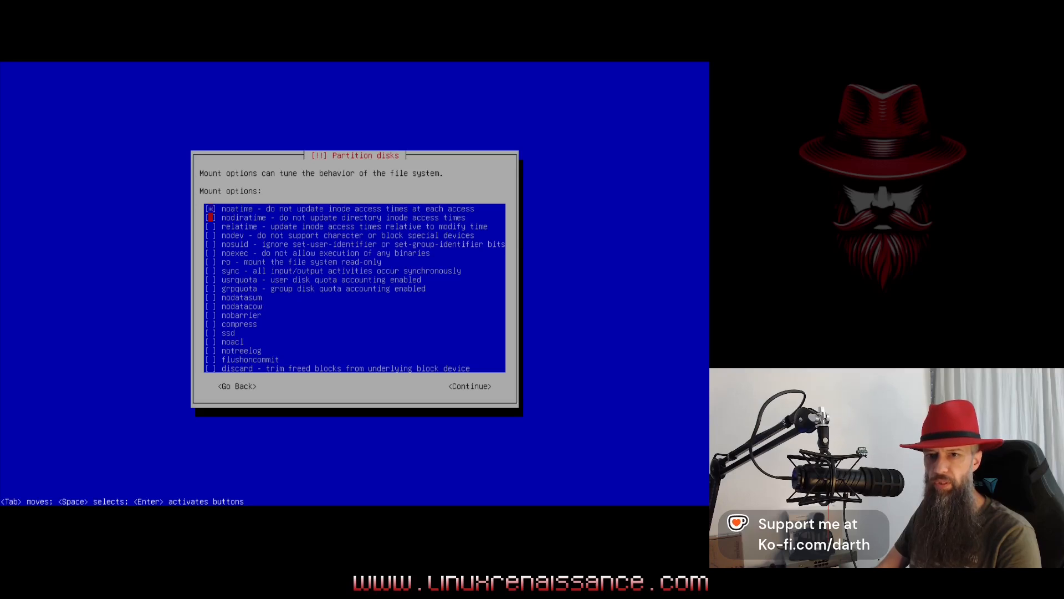
{"action": "key", "text": "Down"}
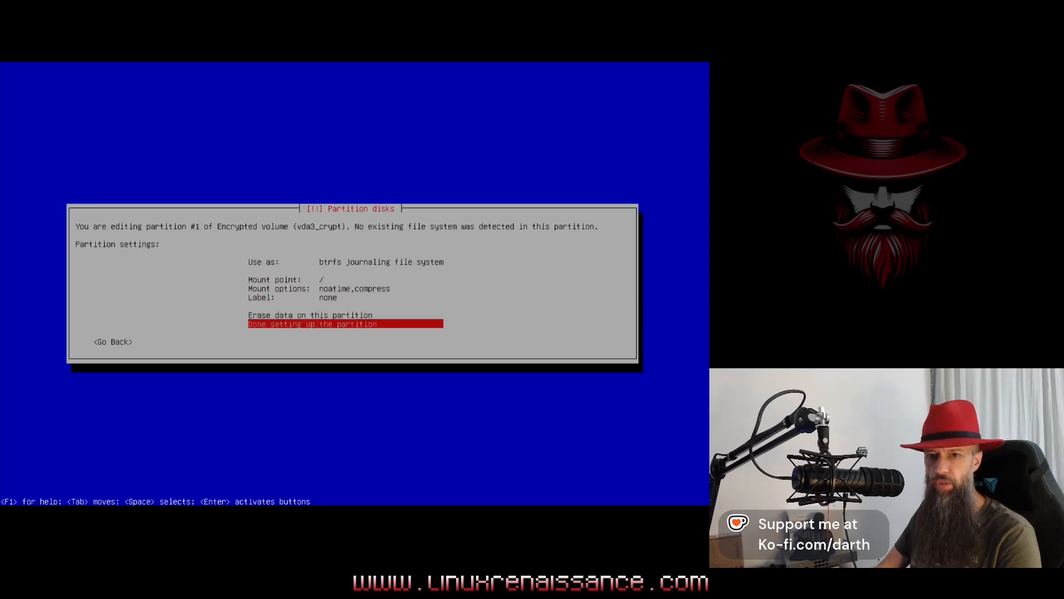
{"action": "key", "text": "Return"}
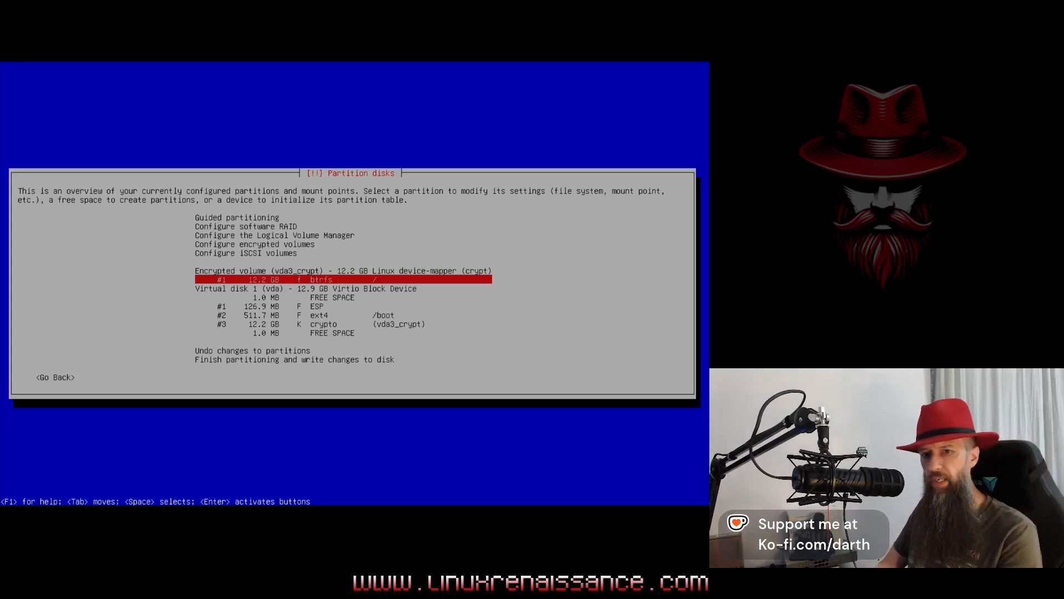
{"action": "key", "text": "Down"}
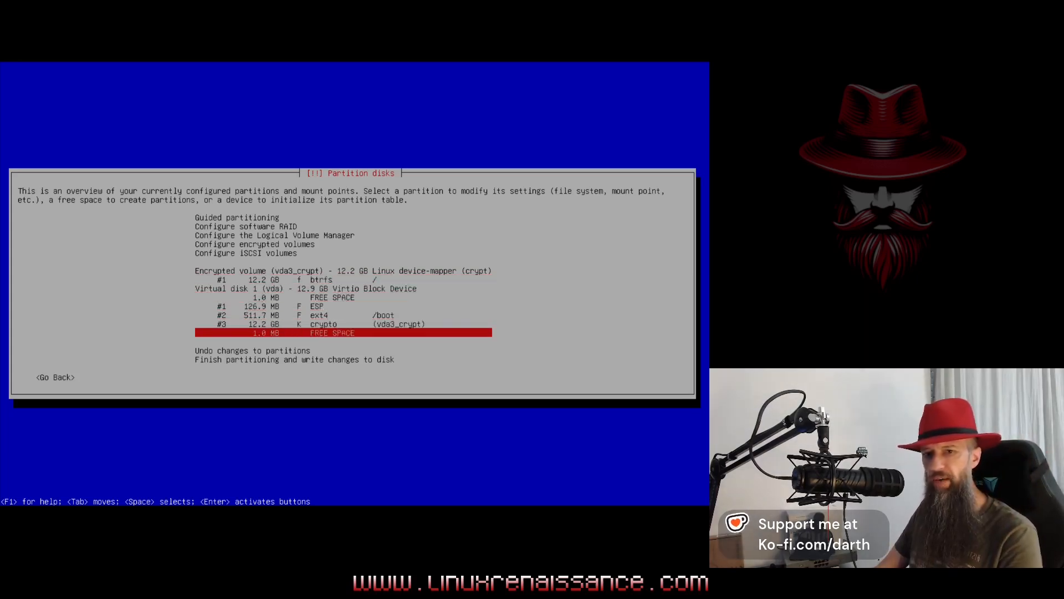
{"action": "key", "text": "Up"}
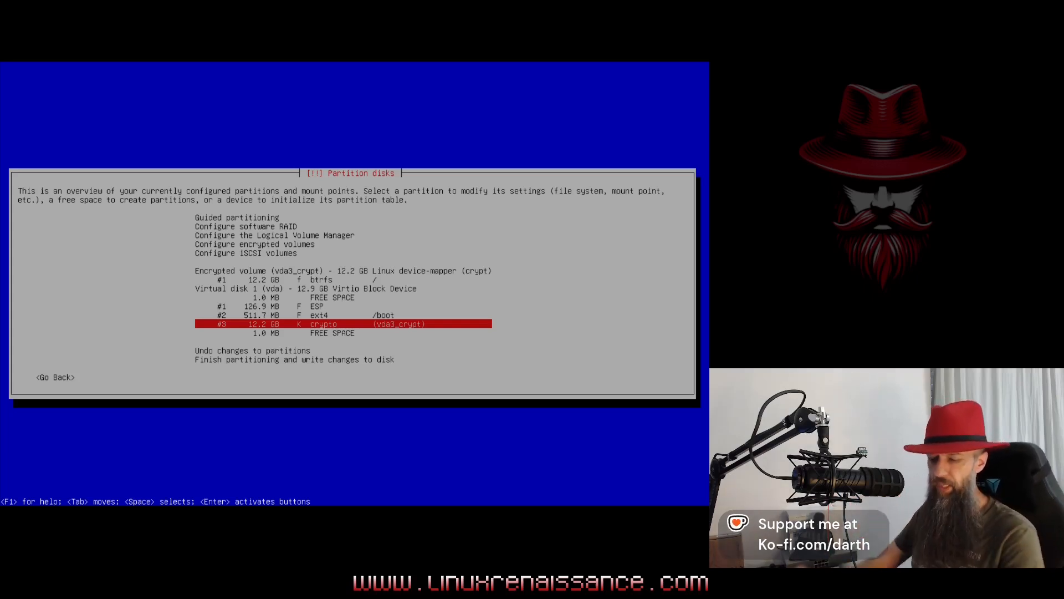
{"action": "key", "text": "Up"}
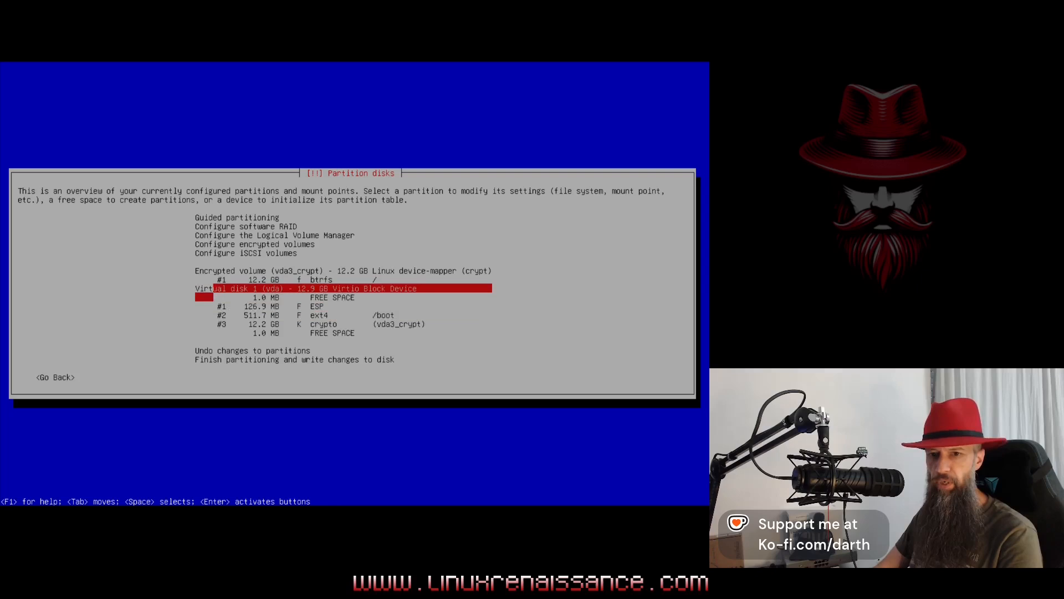
{"action": "key", "text": "Down"}
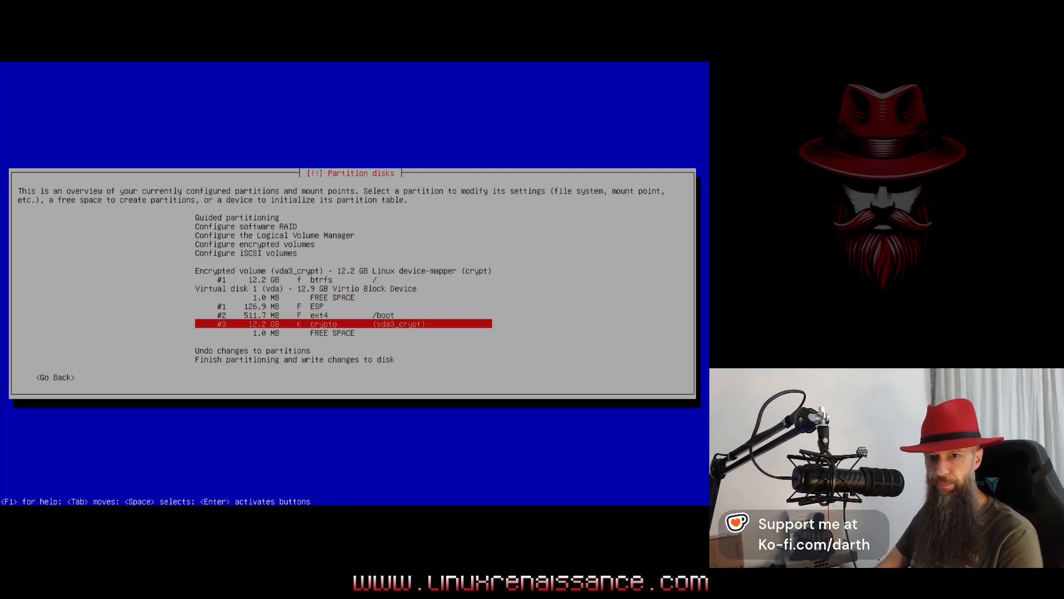
{"action": "key", "text": "Down"}
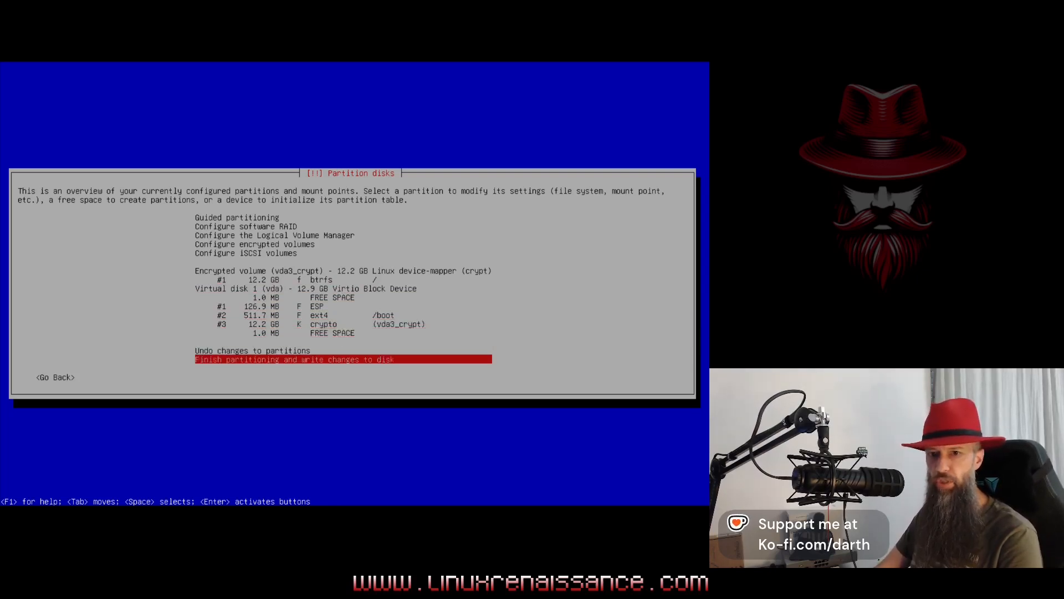
- Finish partitioning, write changes to disk and complete the installation to first boot
{"action": "key", "text": "Return"}
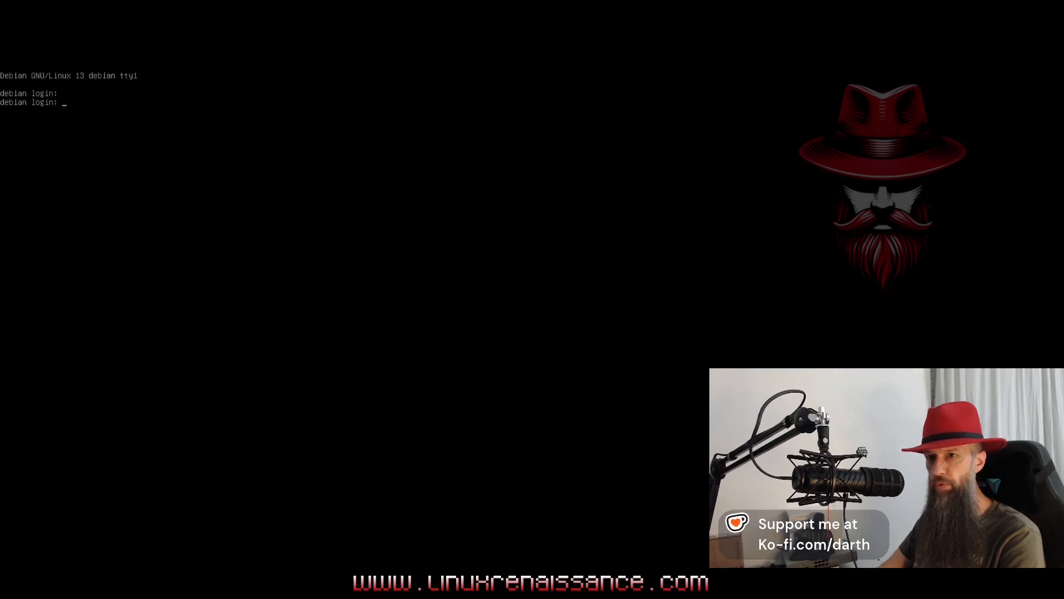
- Log in at the tty1 prompt with the password and begin switching to root with su
{"action": "type", "text": "linux"}
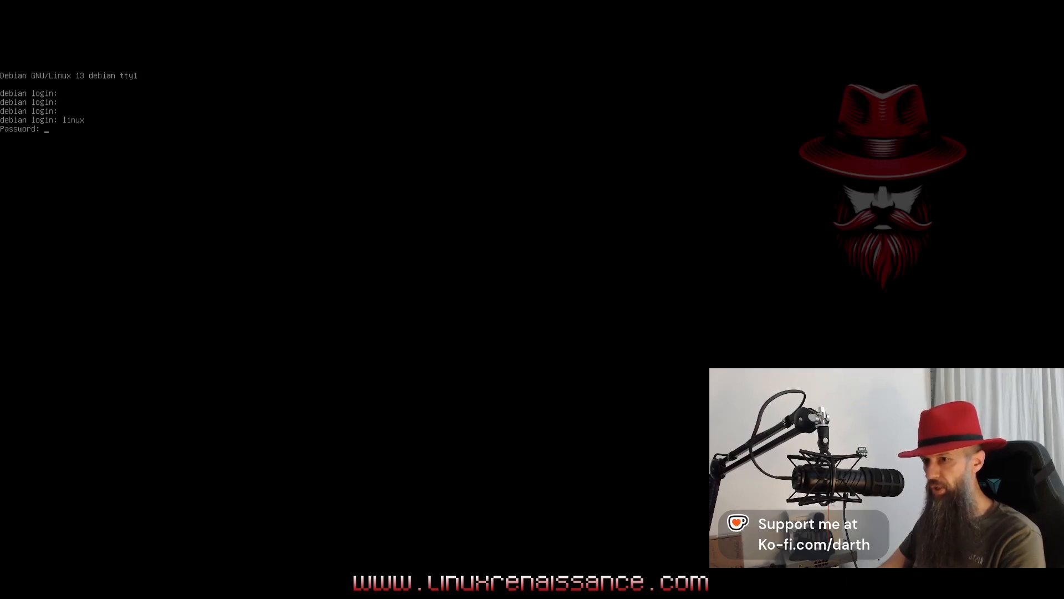
{"action": "key", "text": "Return"}
{"action": "type", "text": "cat /etc/fstab"}
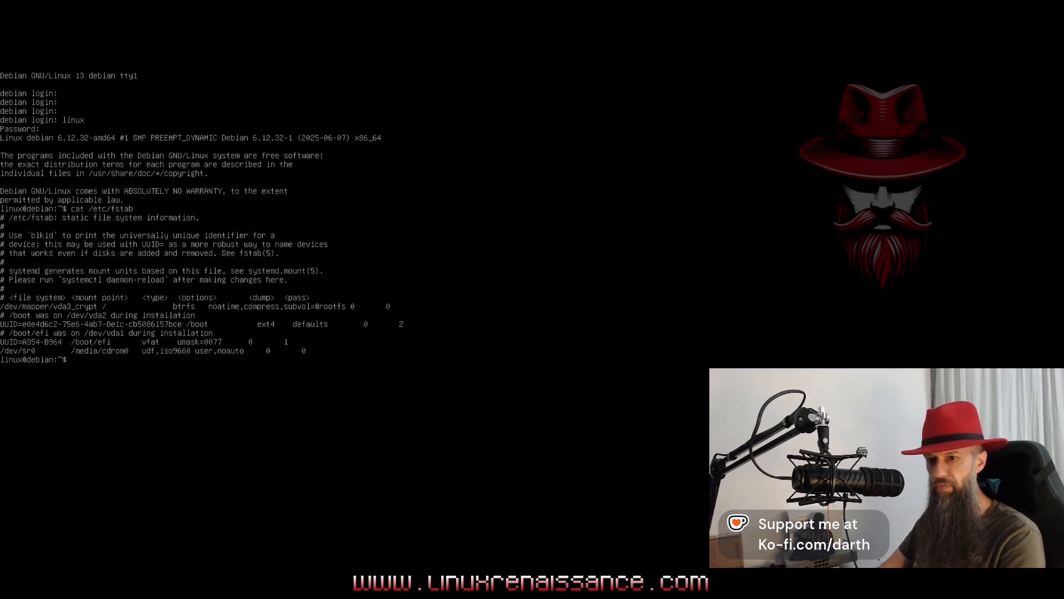
{"action": "type", "text": "sudo -i"}
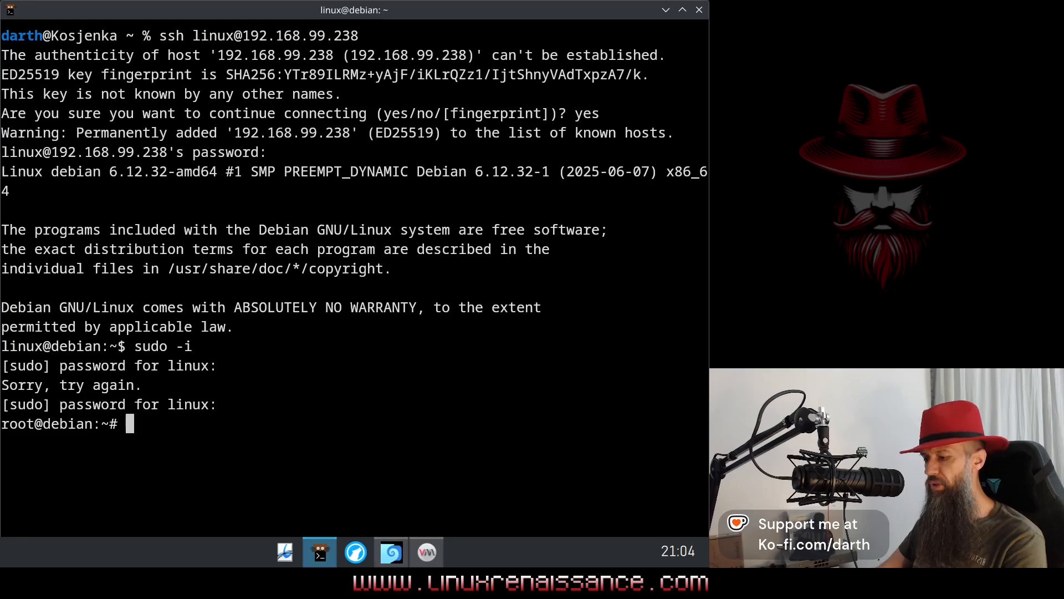
- Run cat /etc/fstab in the root SSH shell, showing vda3_crypt mounted at / as btrfs
{"action": "type", "text": "cat /e"}
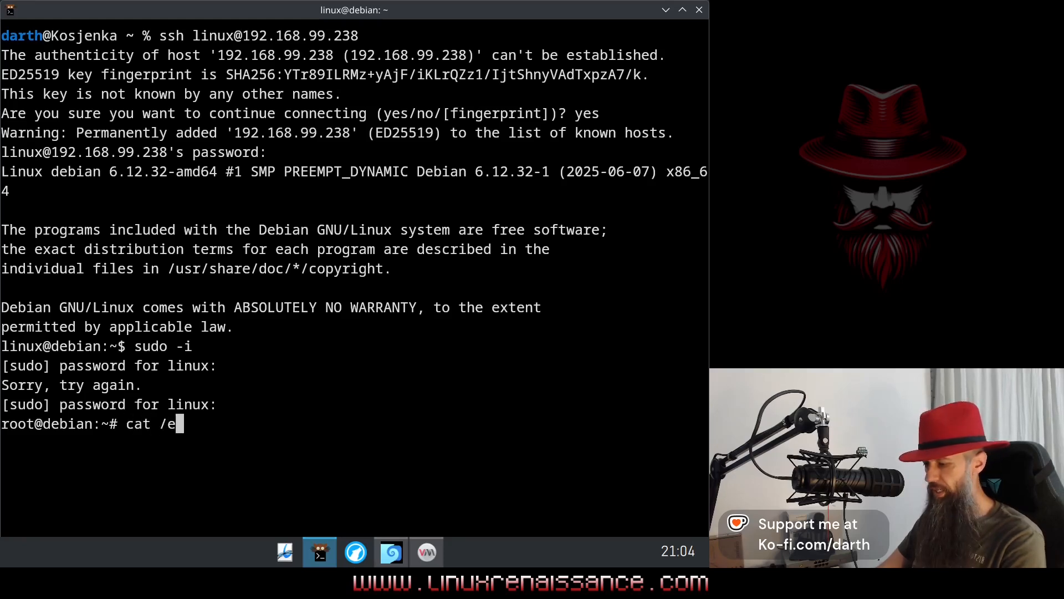
{"action": "key", "text": "Return"}
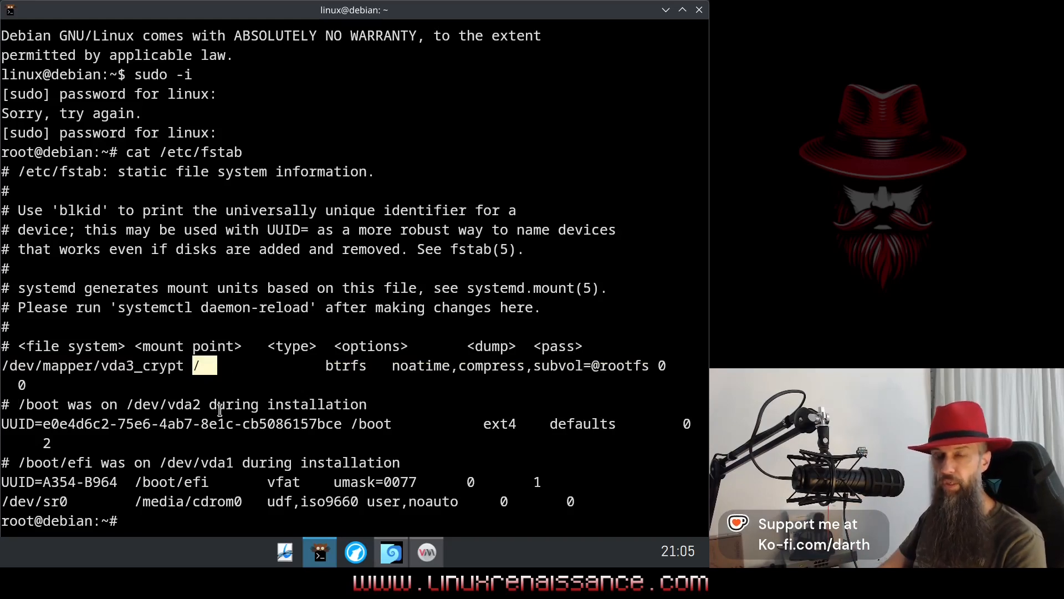
{"action": "mouse_move", "coordinate": [218, 410]}
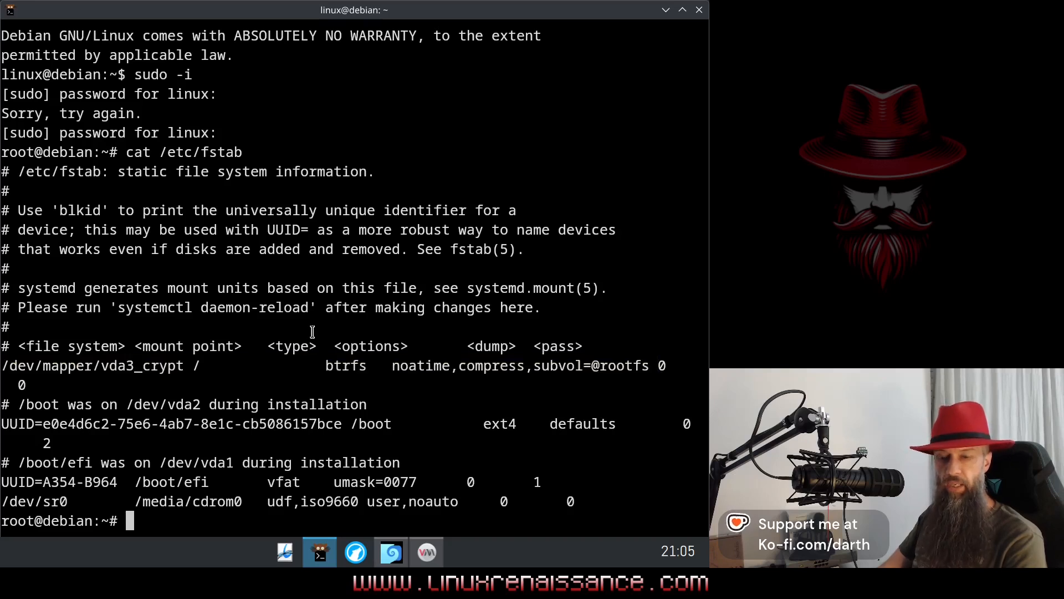
{"action": "mouse_move", "coordinate": [126, 375]}
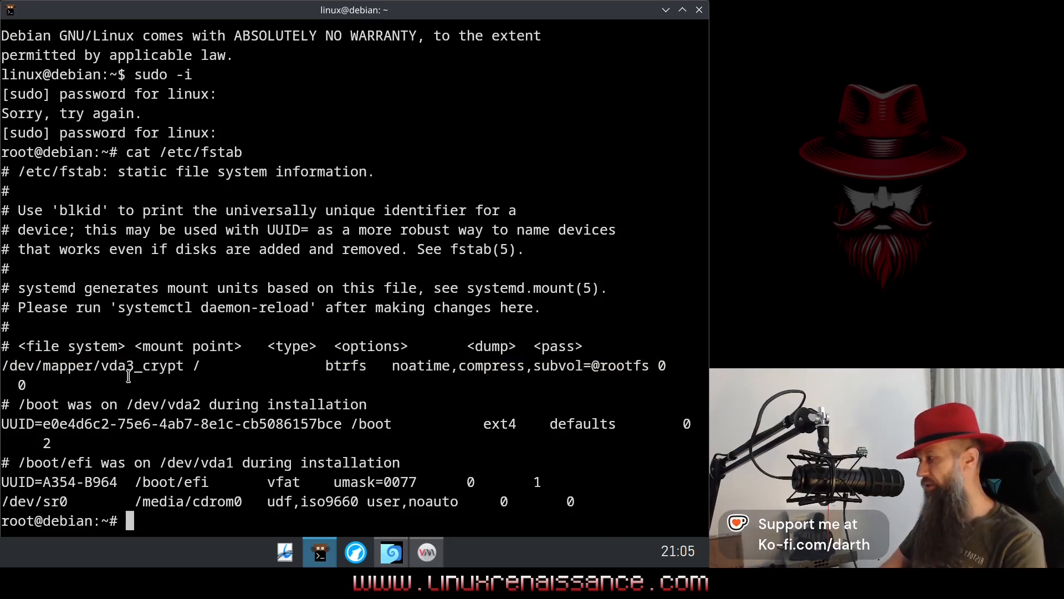